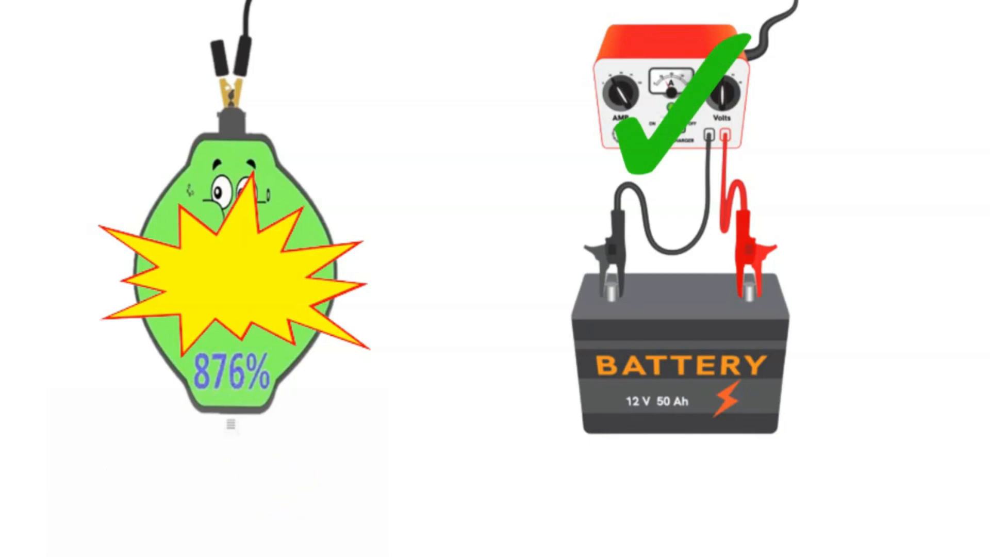
{"action": "type", "text": "To avoid overcharging, limit the b"}
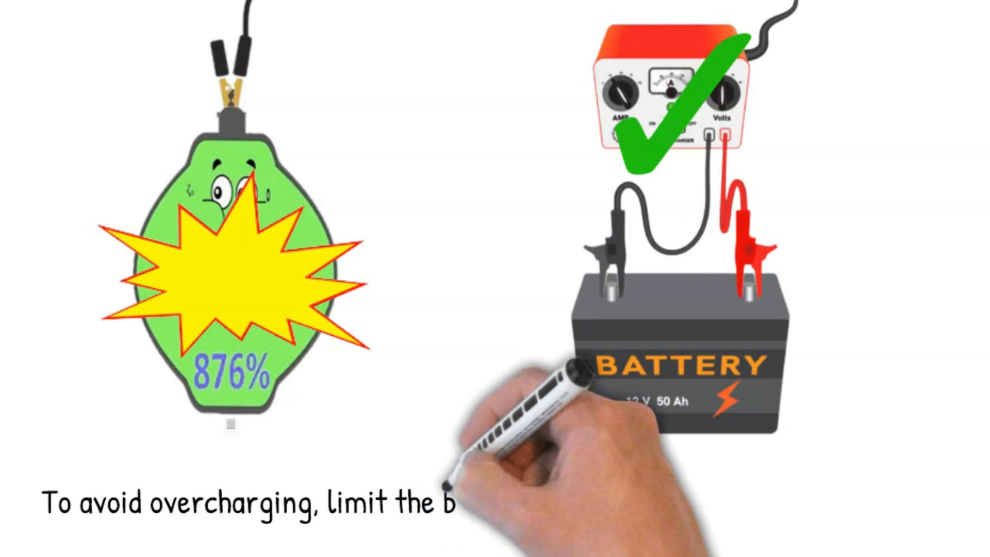